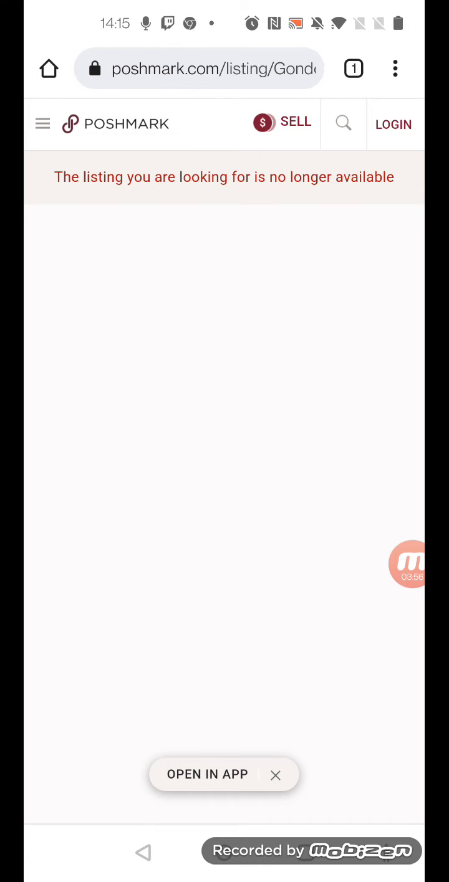
left_click(413, 564)
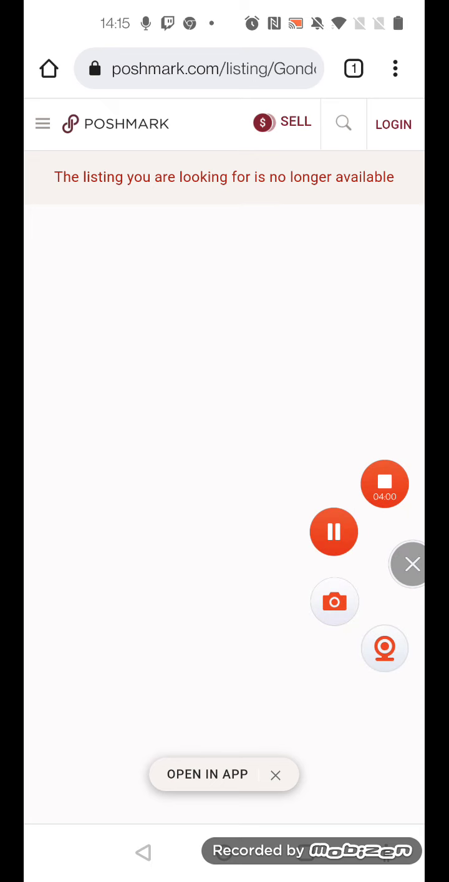